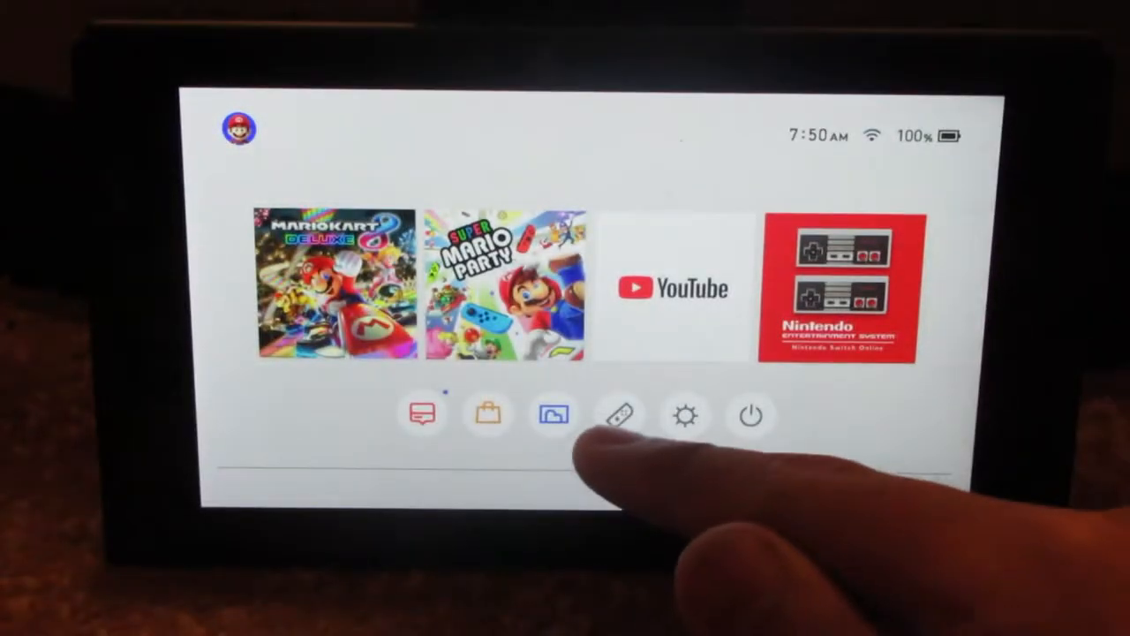
# Reach the Change Grip/Order screen from the Controllers menu, showing four empty player slots awaiting pairing
pyautogui.click(620, 416)
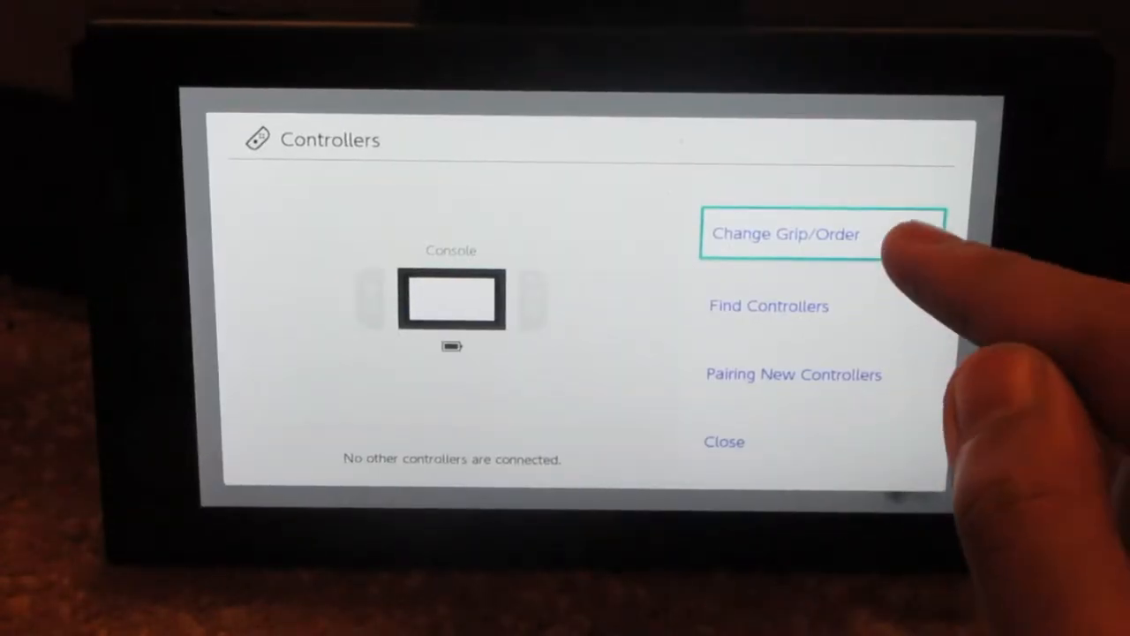
pyautogui.click(788, 233)
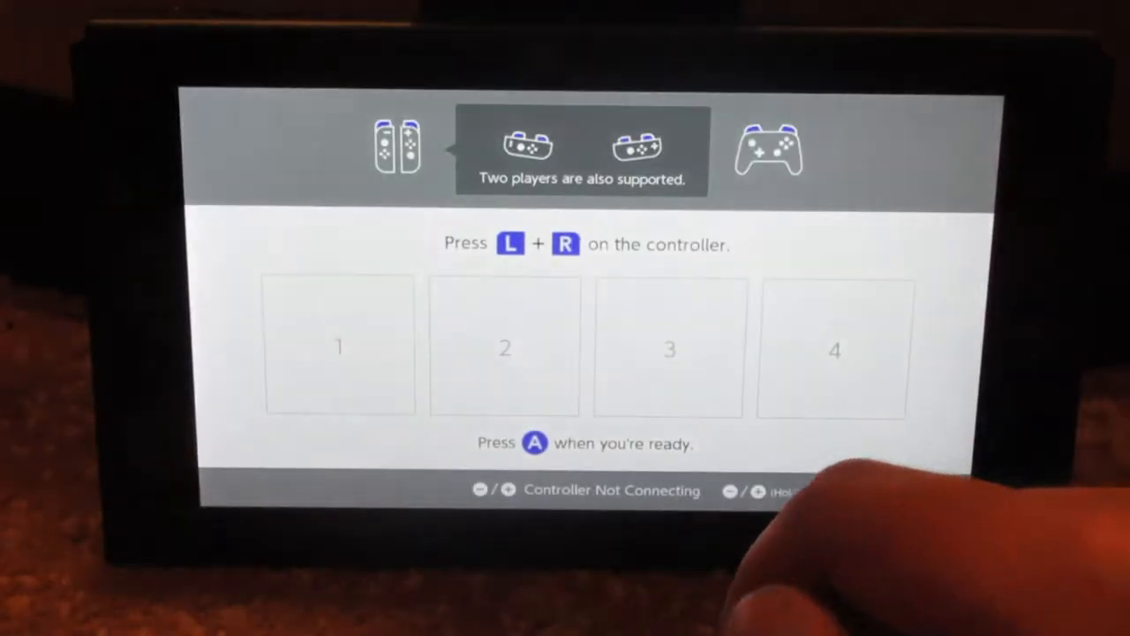